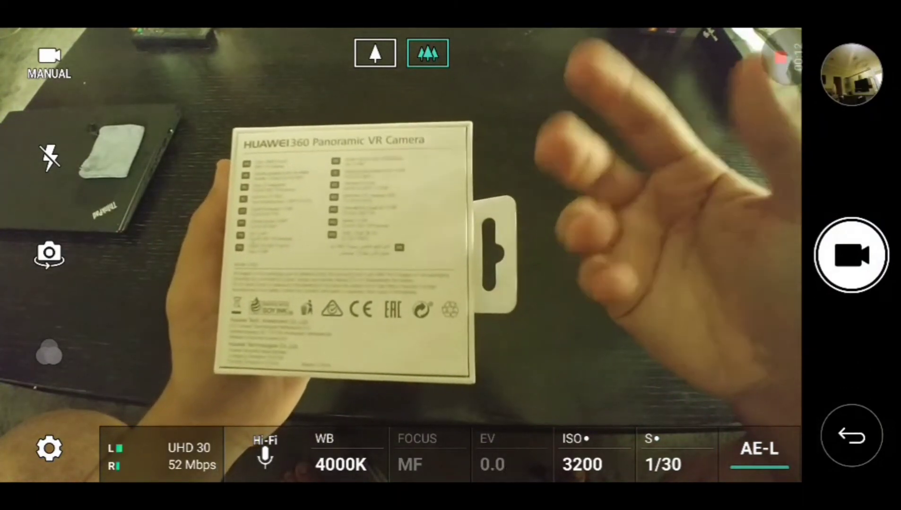
# Keep recording at ISO 2400 and switch back to the wide-angle lens view of the table
pyautogui.click(593, 454)
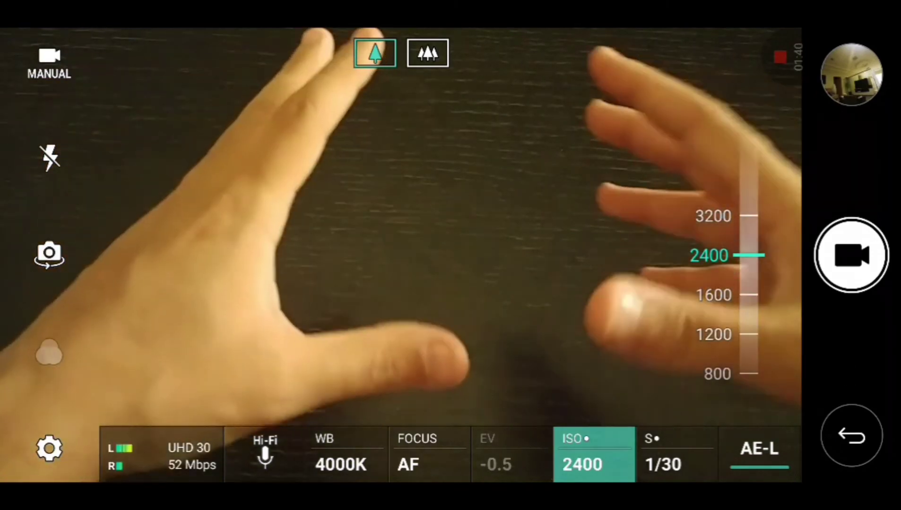
pyautogui.click(428, 53)
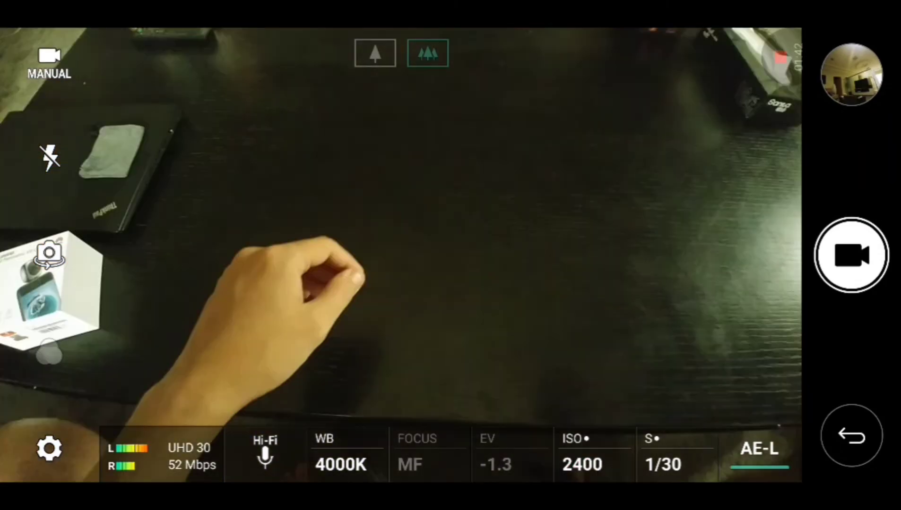